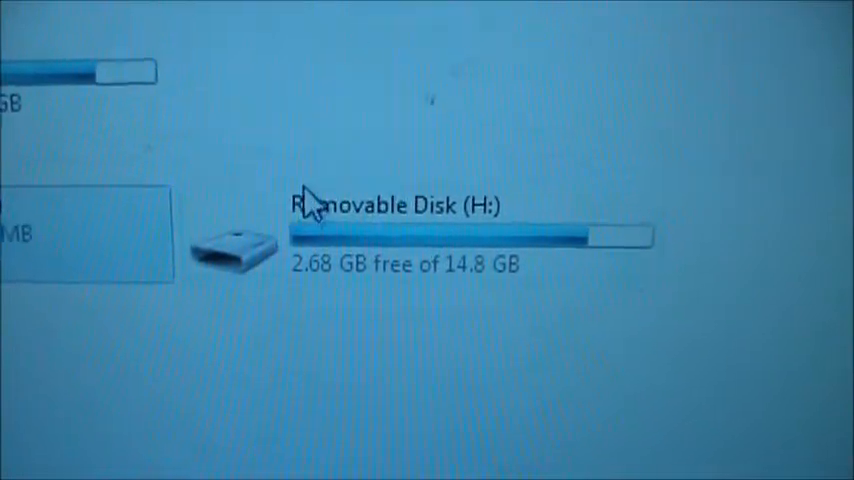
mouse_move(376, 240)
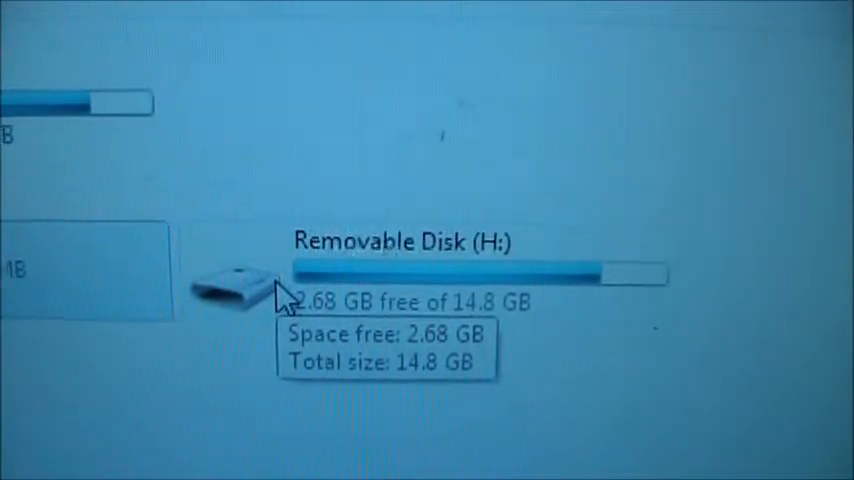
Step: Browse into Removable Disk (H:) and its LLN folder, revealing APPS, MOVIE, MUSIC and PHOTO
double_click(234, 280)
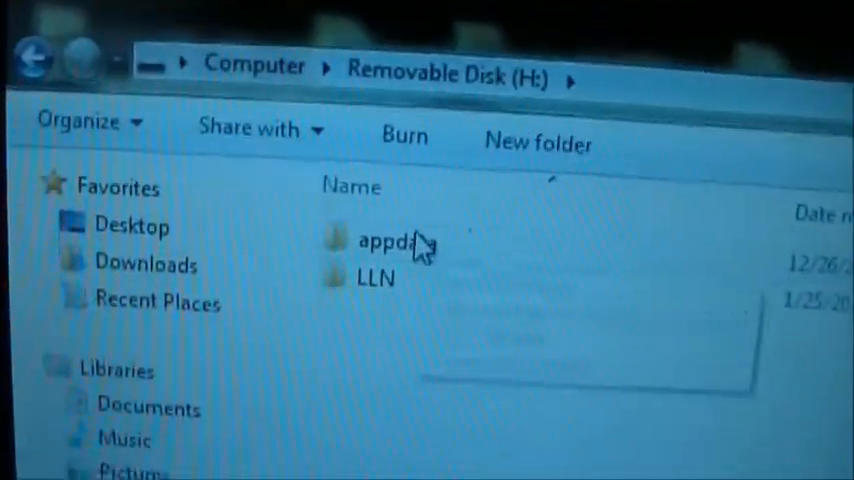
double_click(376, 278)
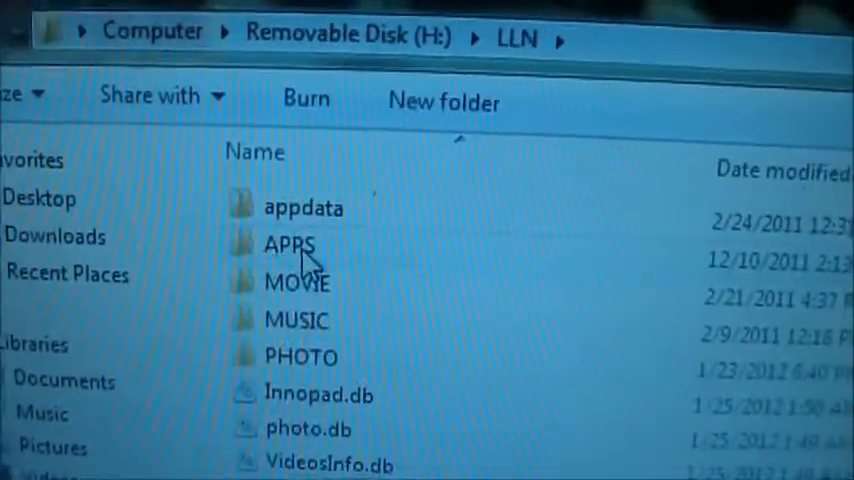